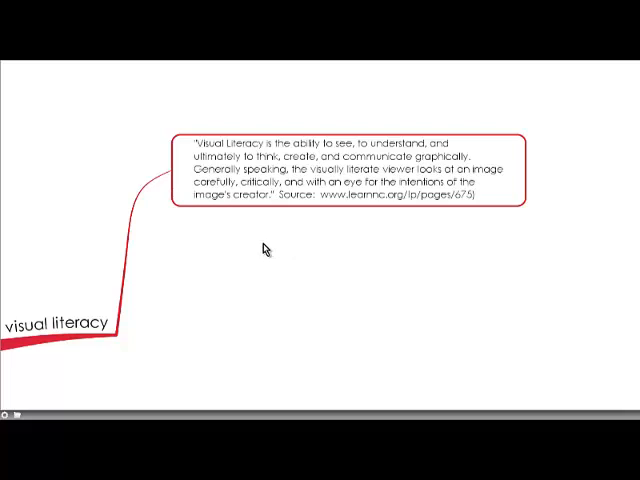
pyautogui.moveTo(267, 249)
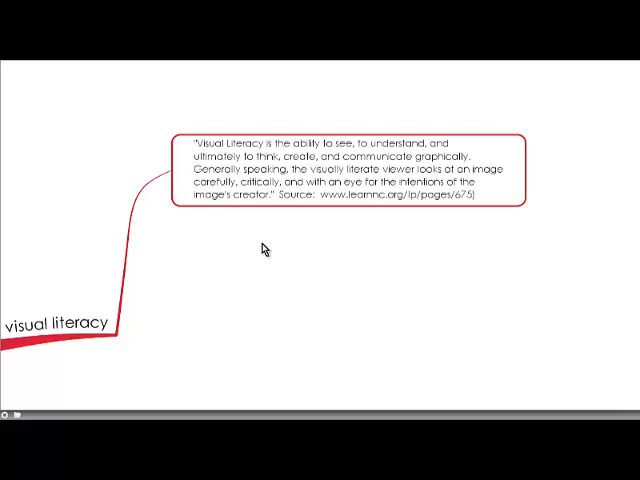
pyautogui.moveTo(262, 250)
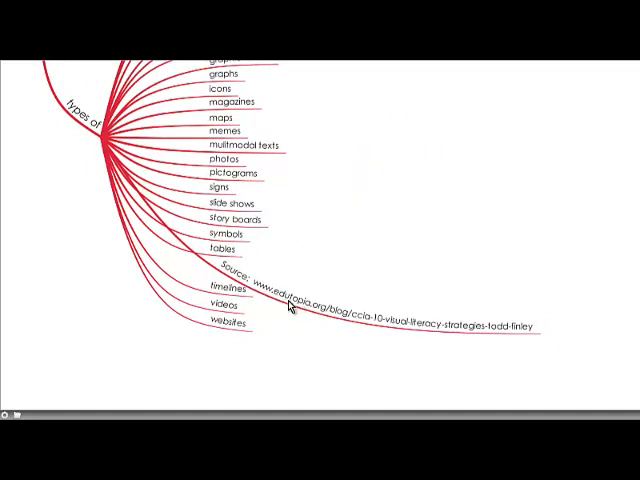
pyautogui.moveTo(385, 262)
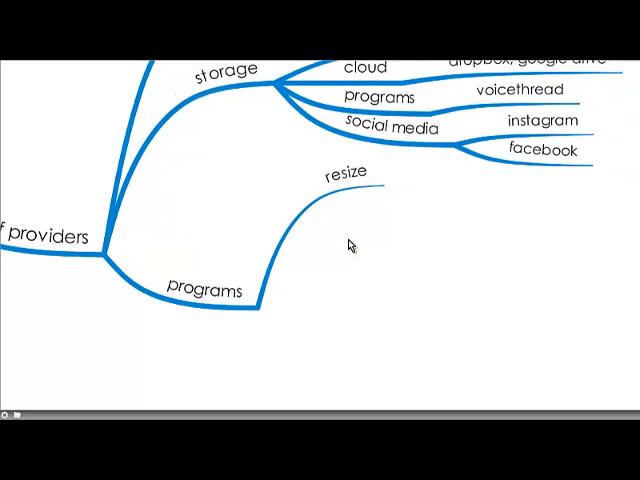
pyautogui.moveTo(357, 223)
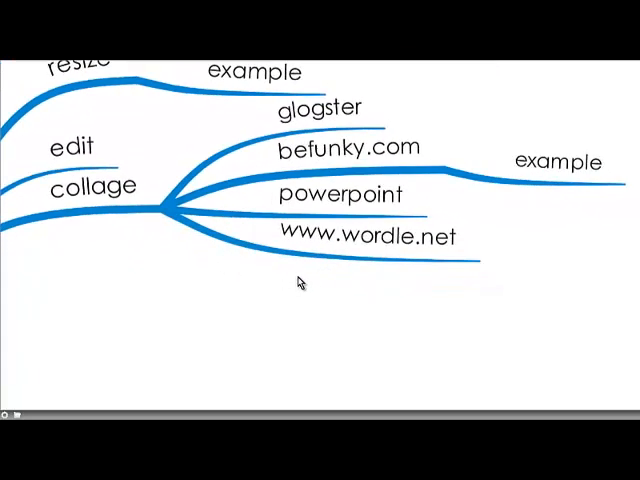
pyautogui.moveTo(318, 245)
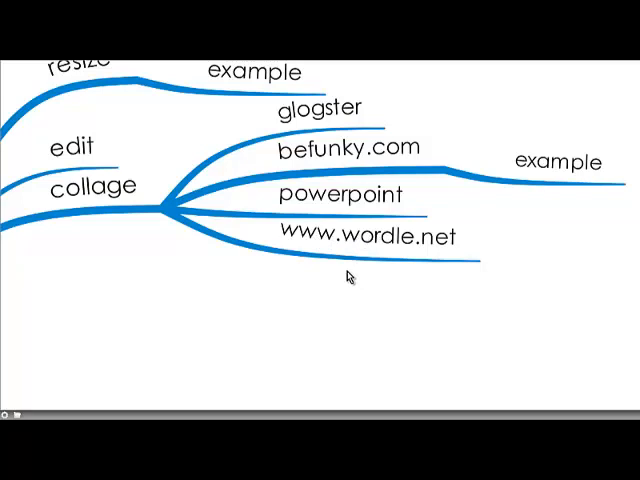
pyautogui.moveTo(322, 275)
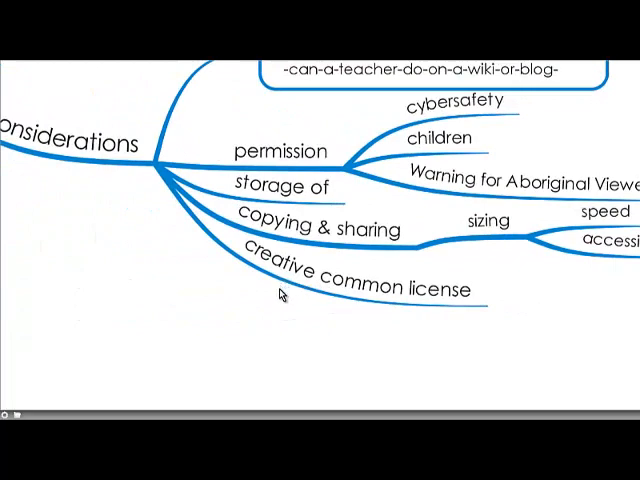
pyautogui.moveTo(283, 287)
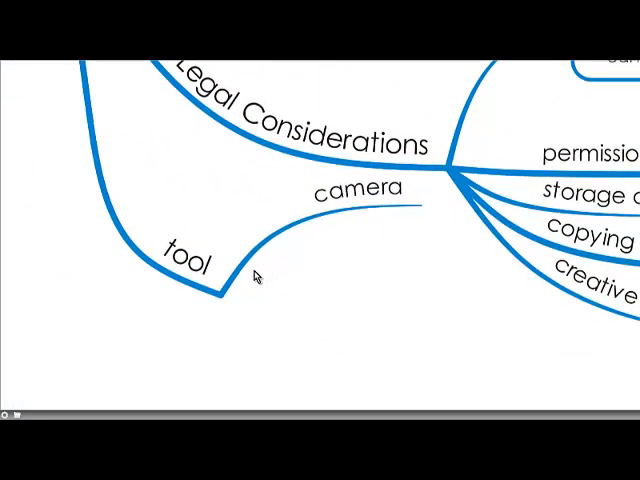
pyautogui.moveTo(335, 228)
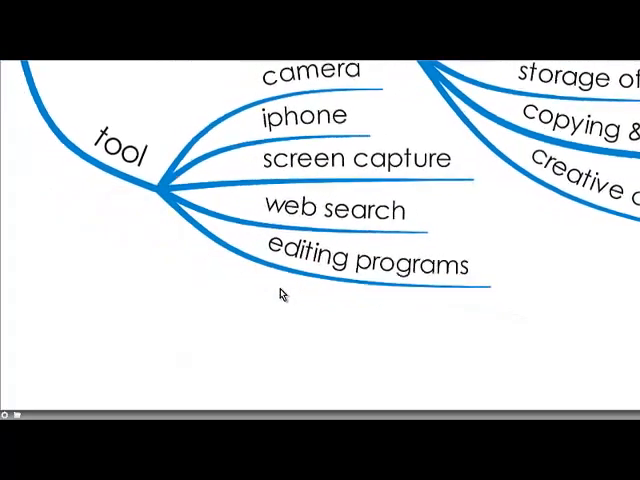
pyautogui.scroll(-3)
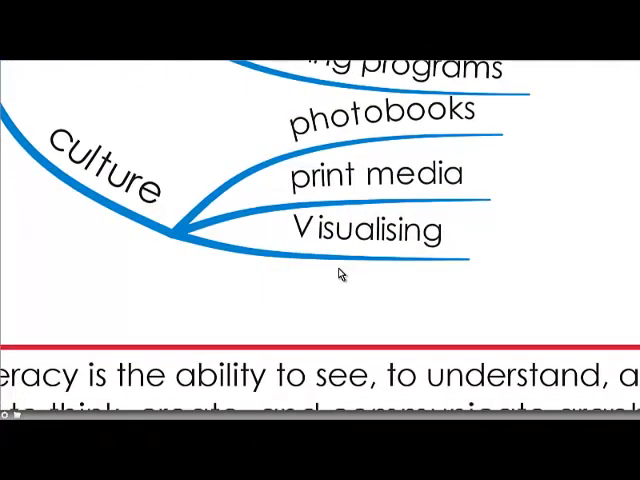
pyautogui.moveTo(367, 267)
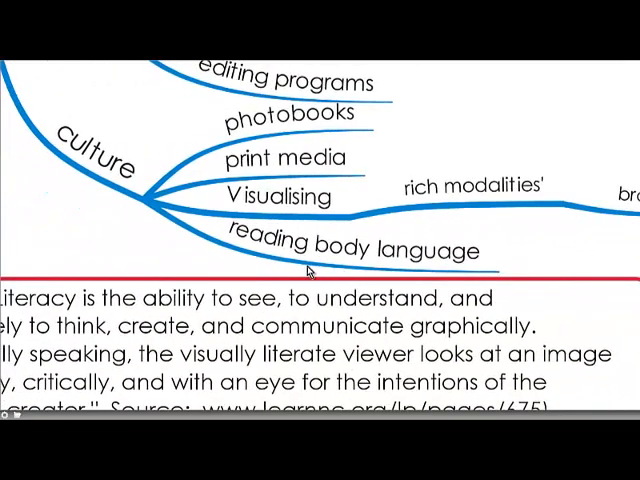
pyautogui.moveTo(250, 245)
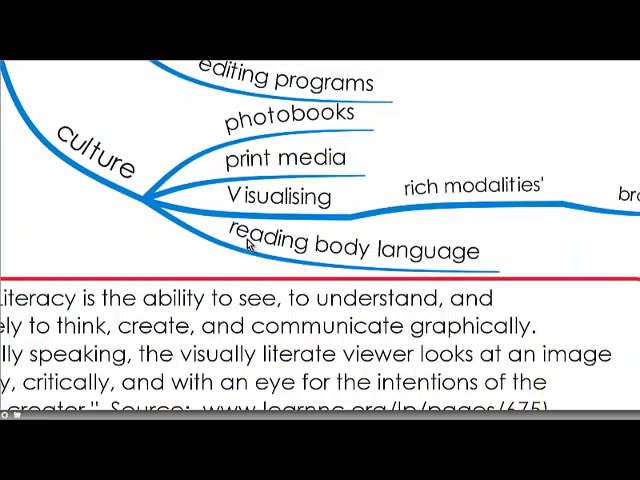
pyautogui.moveTo(268, 250)
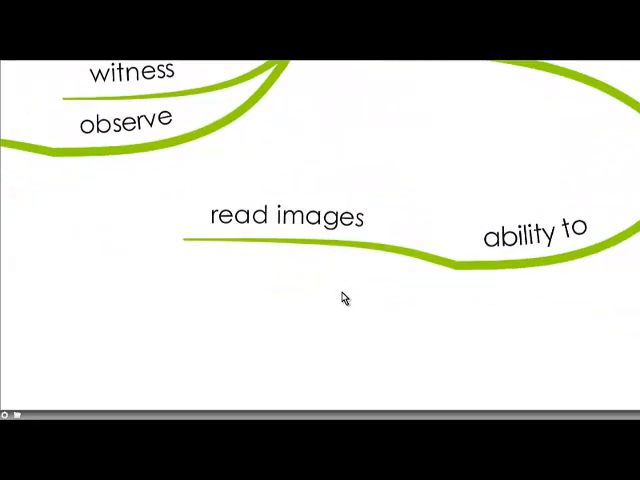
pyautogui.moveTo(340, 297)
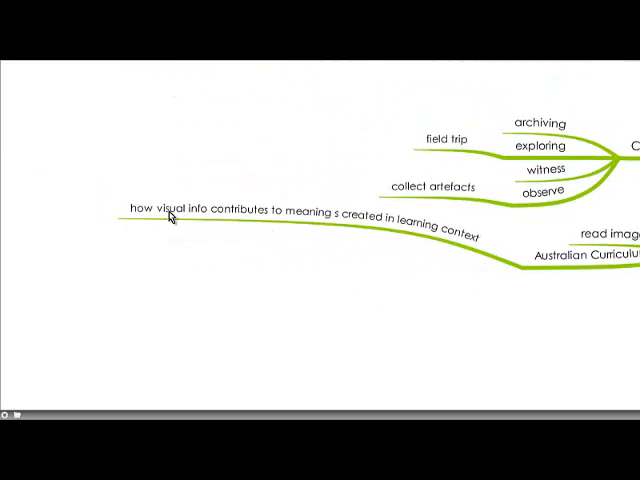
pyautogui.moveTo(251, 218)
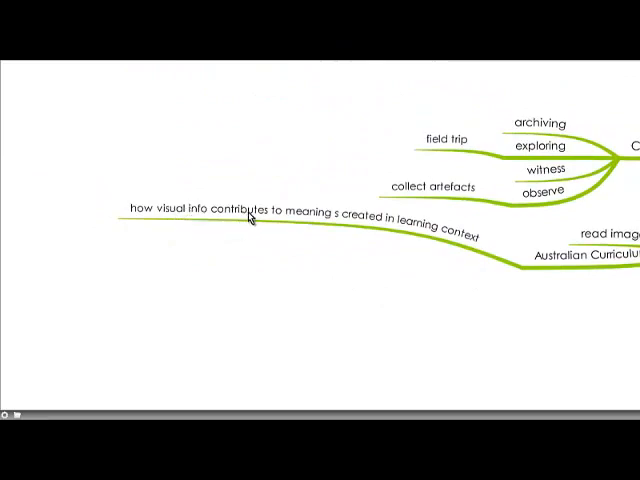
pyautogui.moveTo(393, 264)
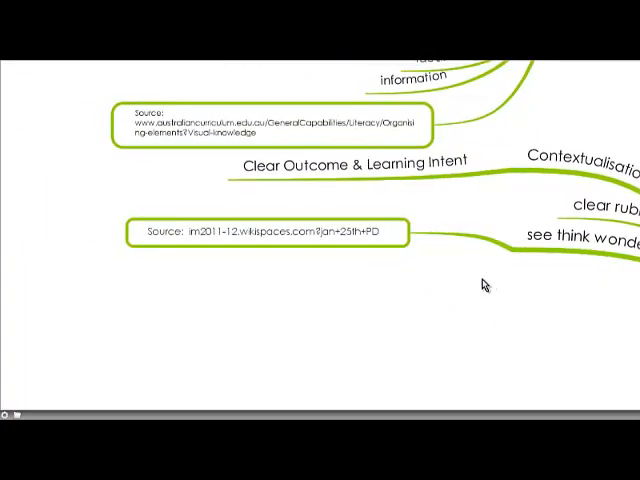
pyautogui.moveTo(560, 265)
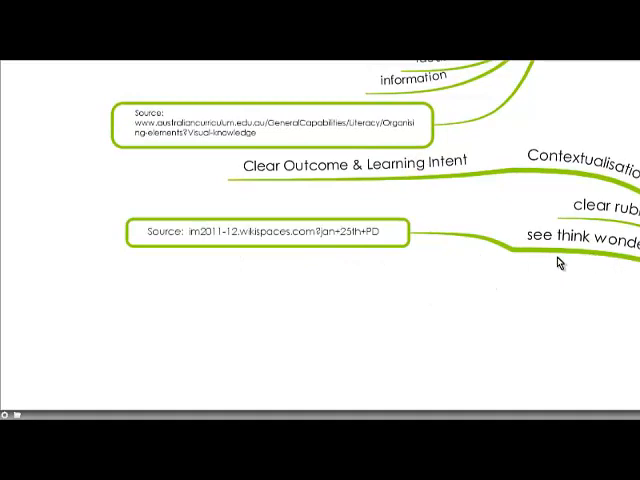
pyautogui.moveTo(470, 265)
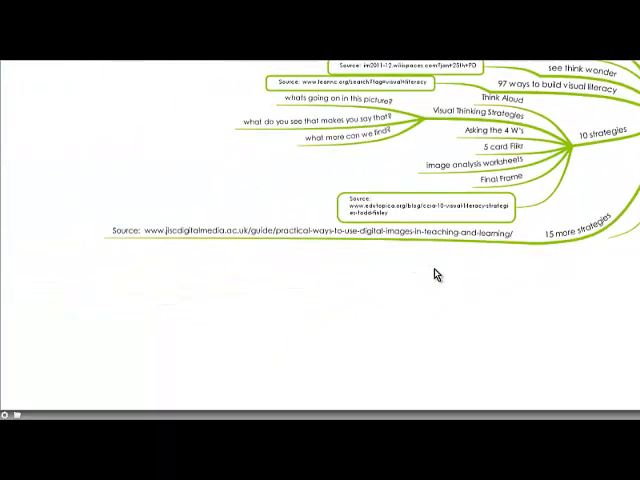
pyautogui.moveTo(437, 262)
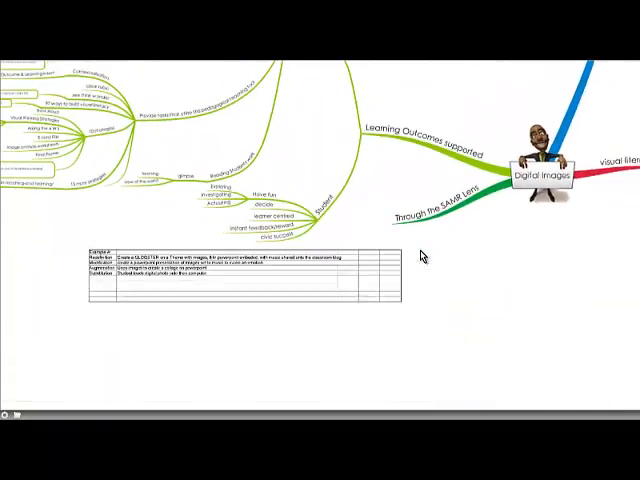
pyautogui.moveTo(405, 278)
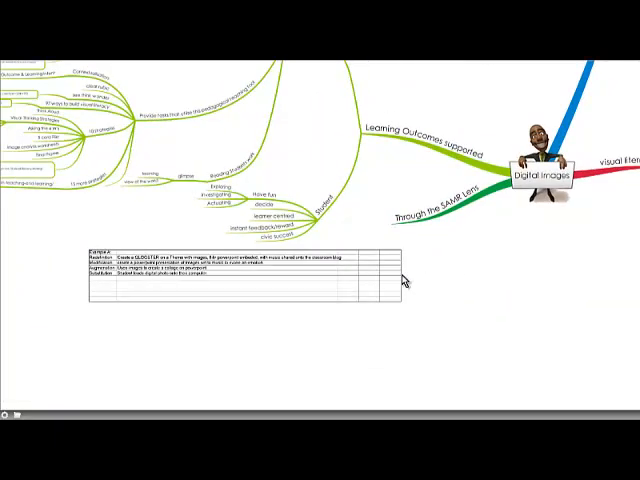
pyautogui.moveTo(320, 270)
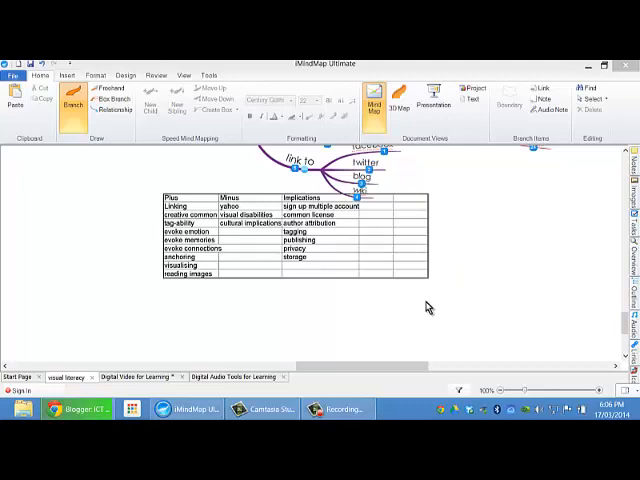
pyautogui.moveTo(398, 351)
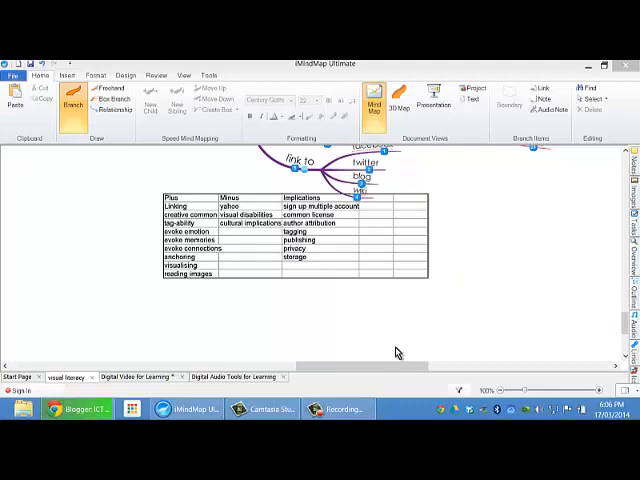